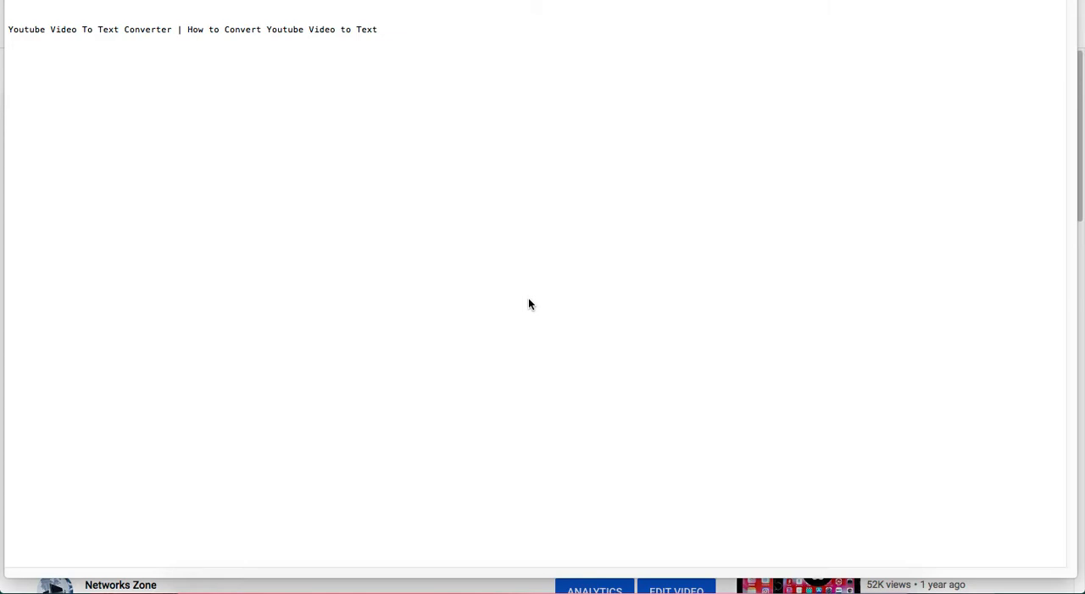
mouse_move(496, 295)
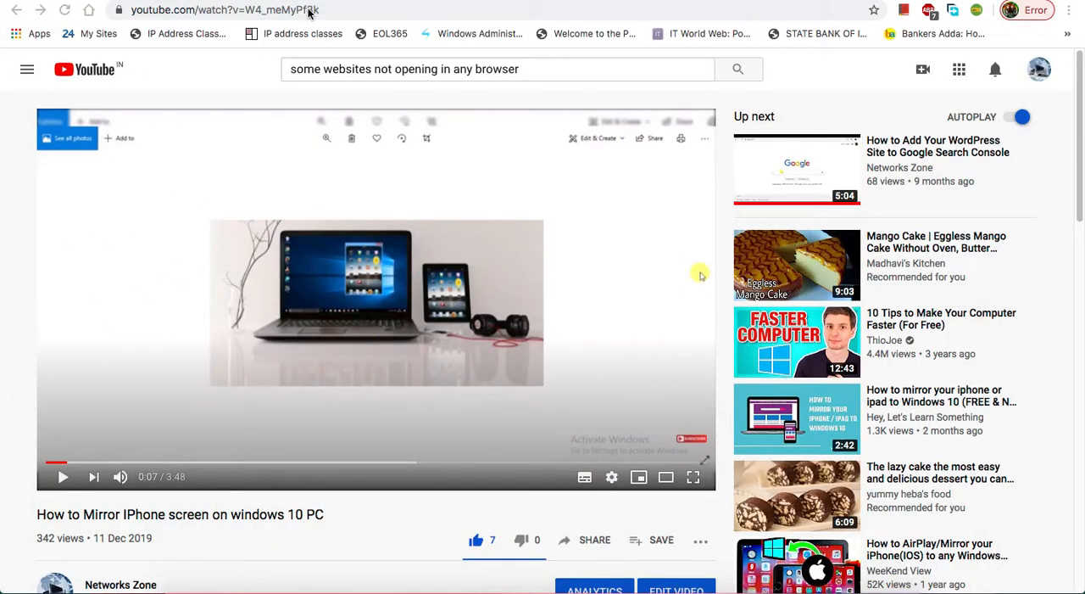
mouse_move(500, 357)
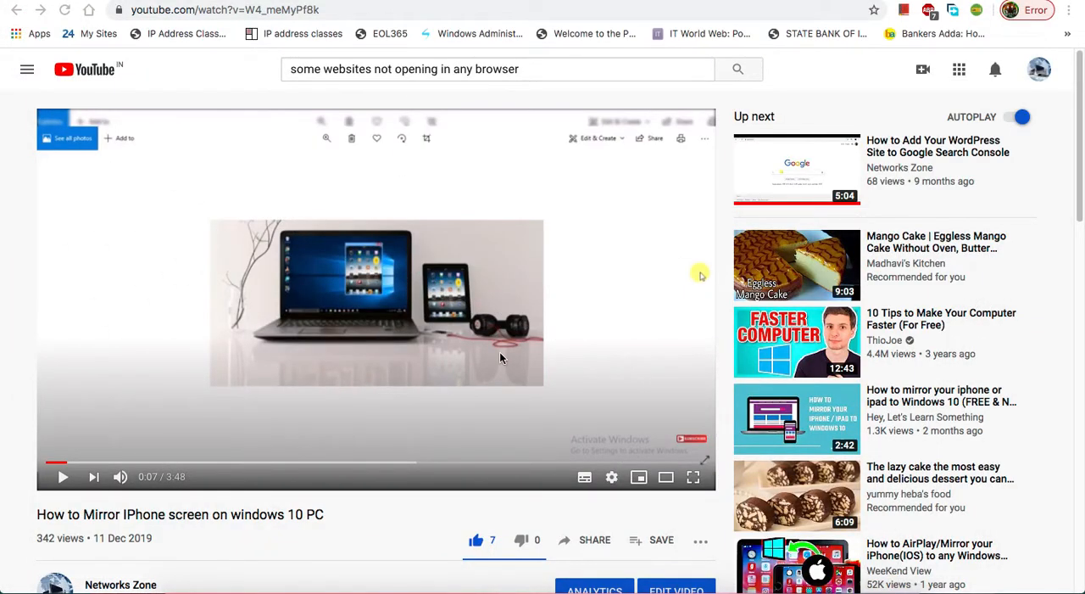
mouse_move(437, 339)
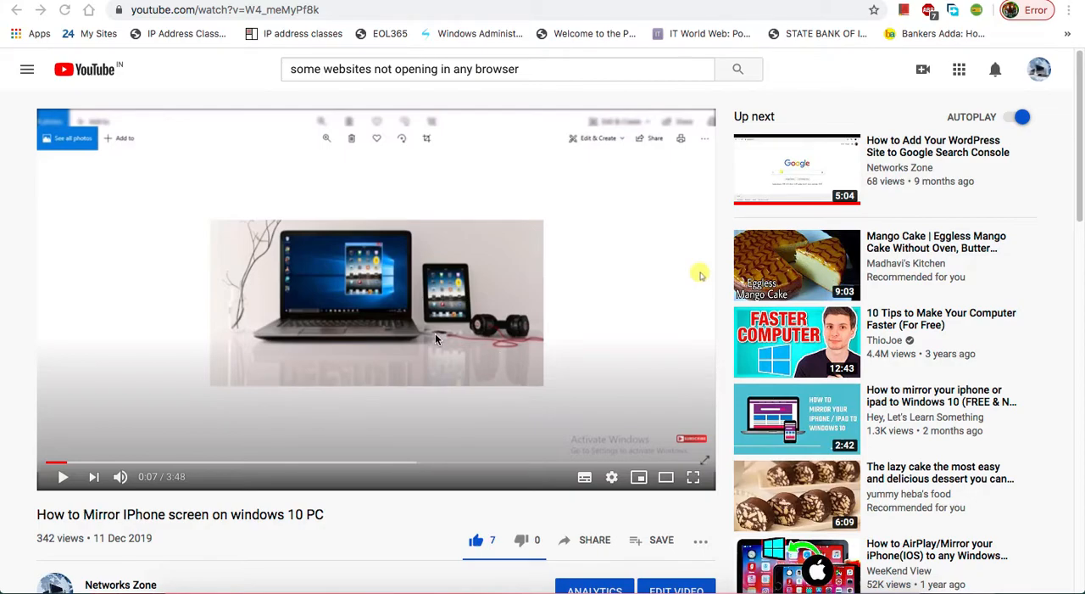
mouse_move(370, 321)
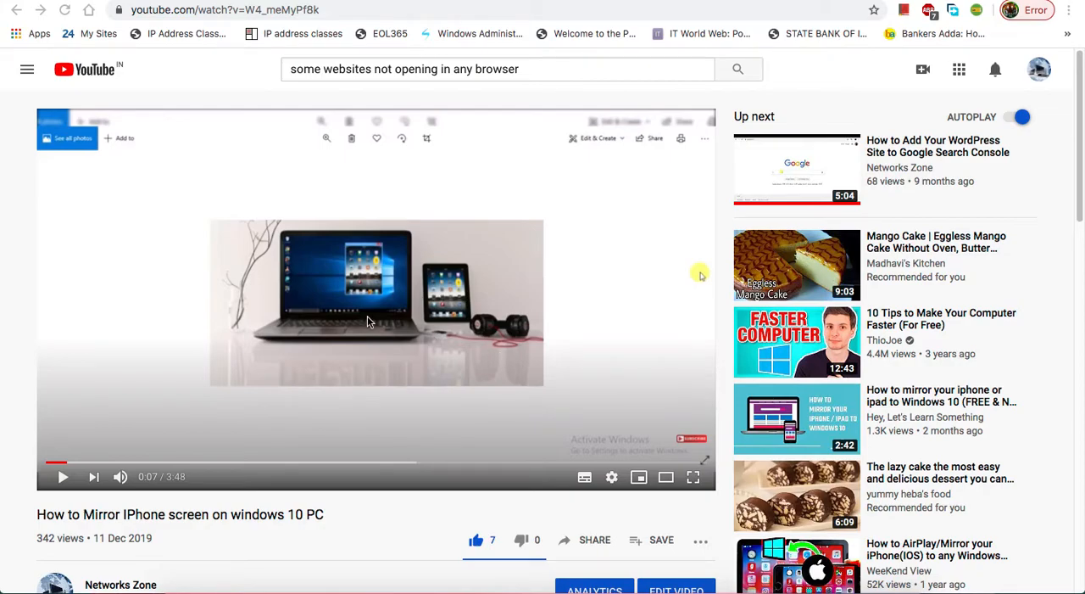
Copy the video URL of the How to Mirror iPhone screen on Windows 10 PC video
right_click(370, 320)
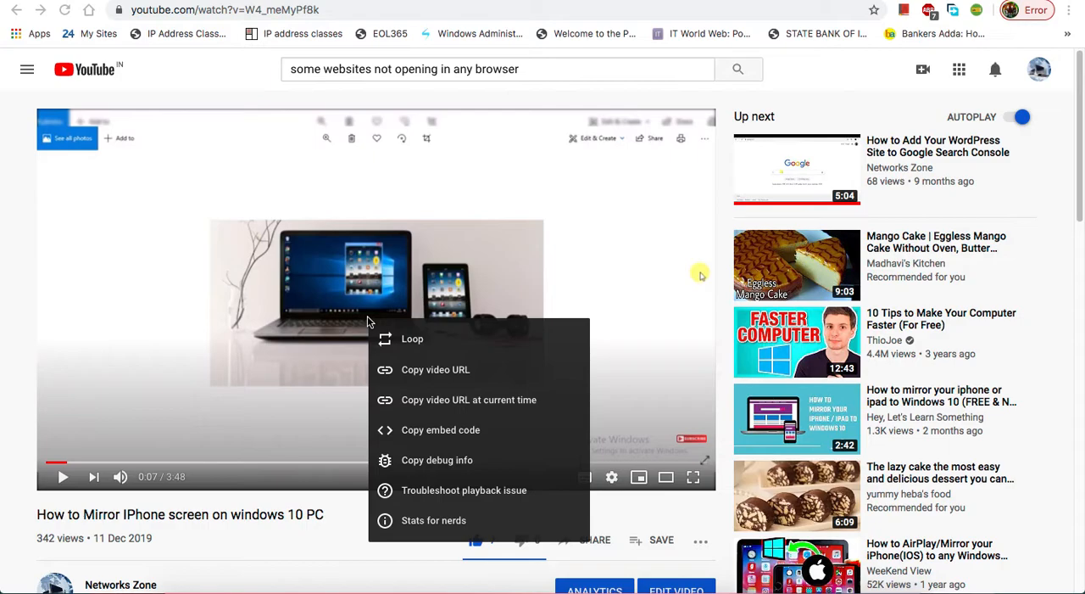
mouse_move(441, 370)
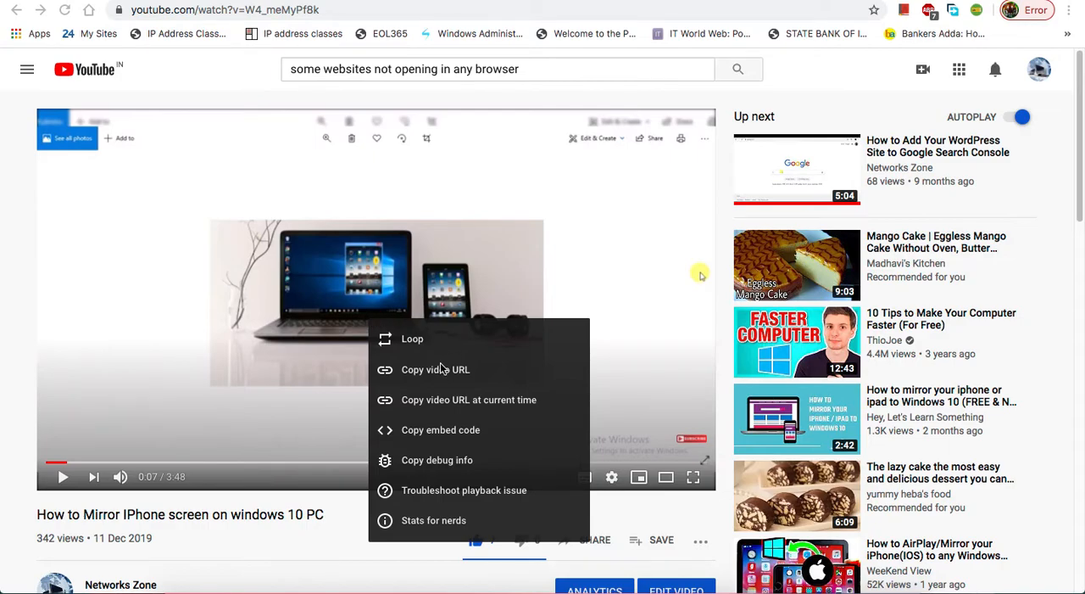
mouse_move(431, 380)
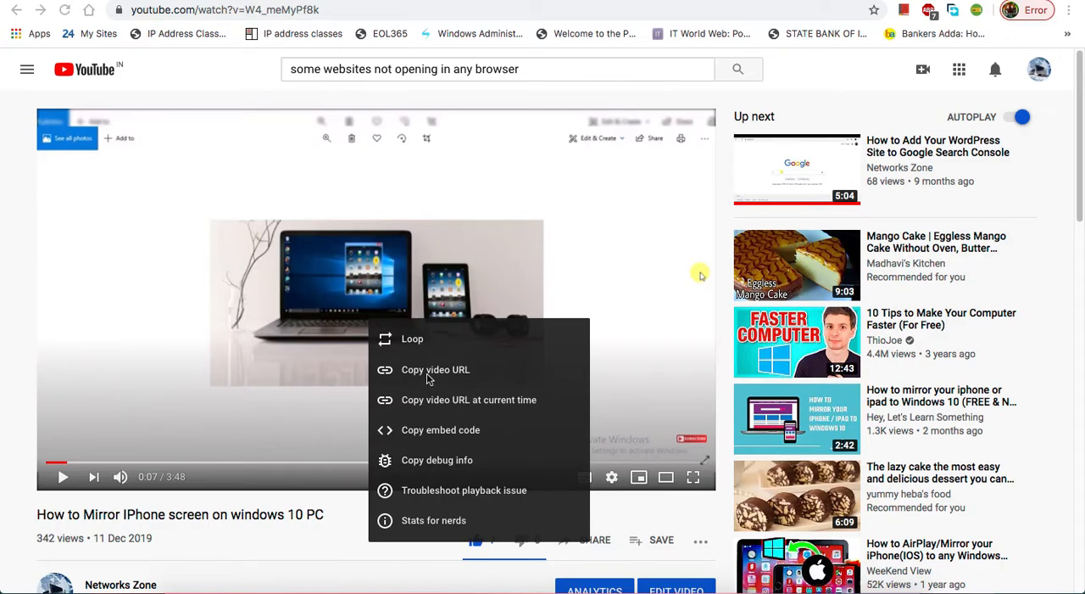
left_click(424, 357)
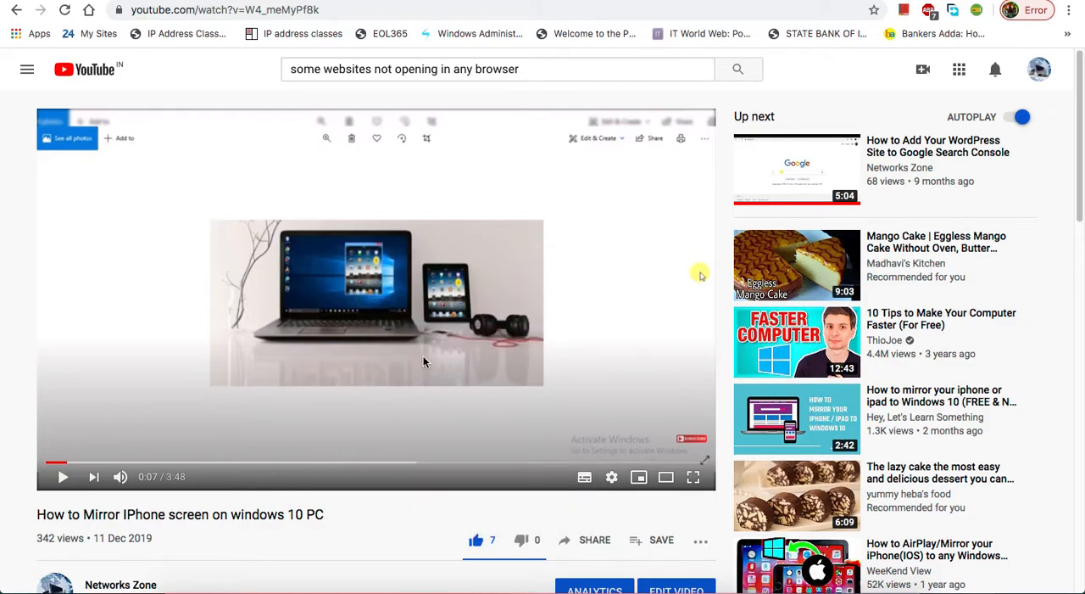
mouse_move(740, 108)
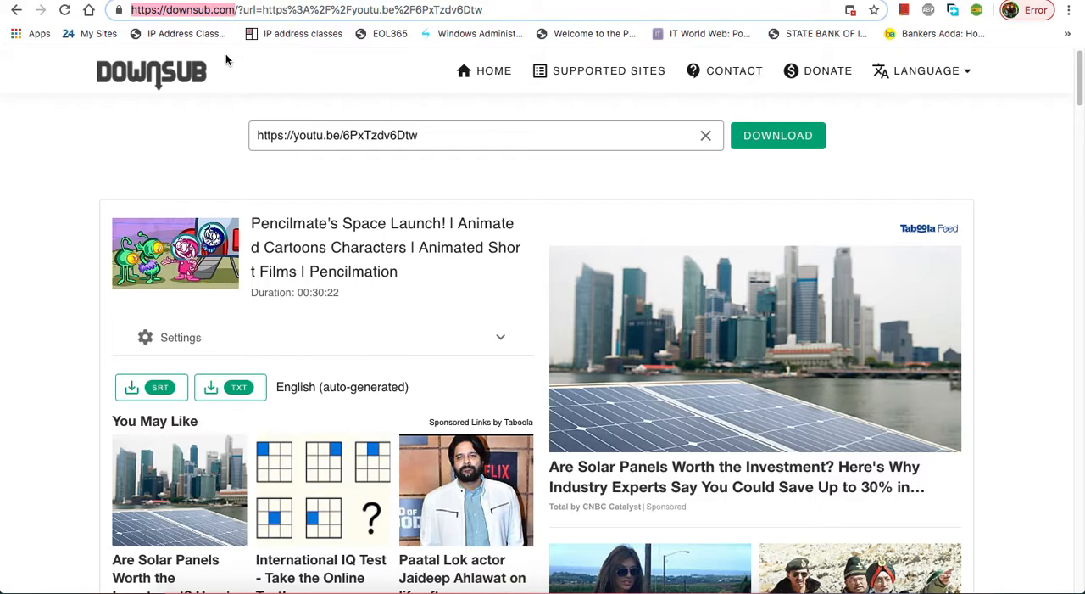
left_click(485, 136)
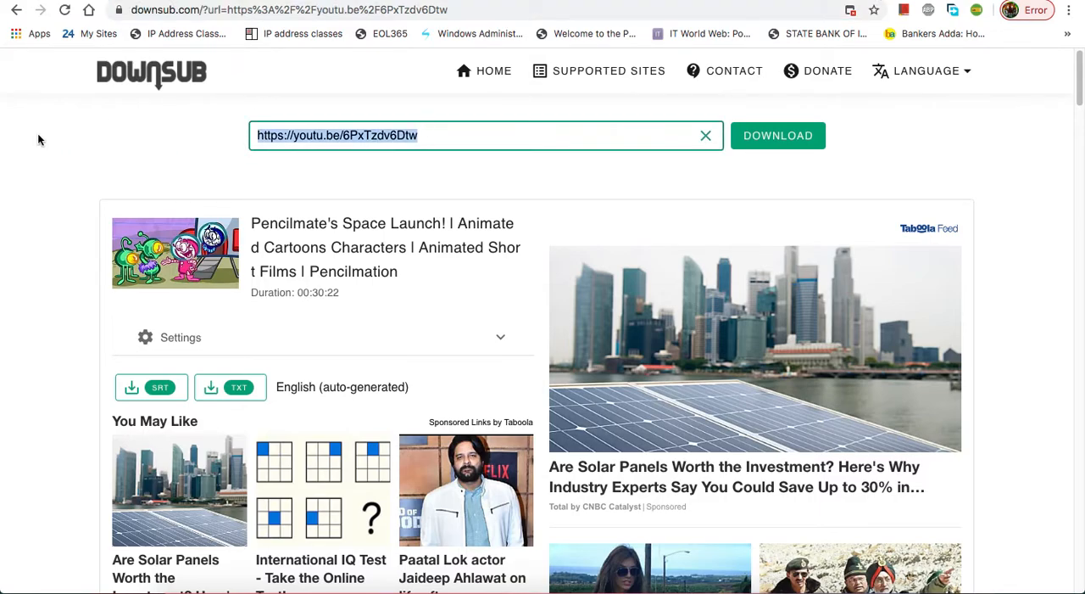
type("https://youtu.be/W4_meMyPf8k")
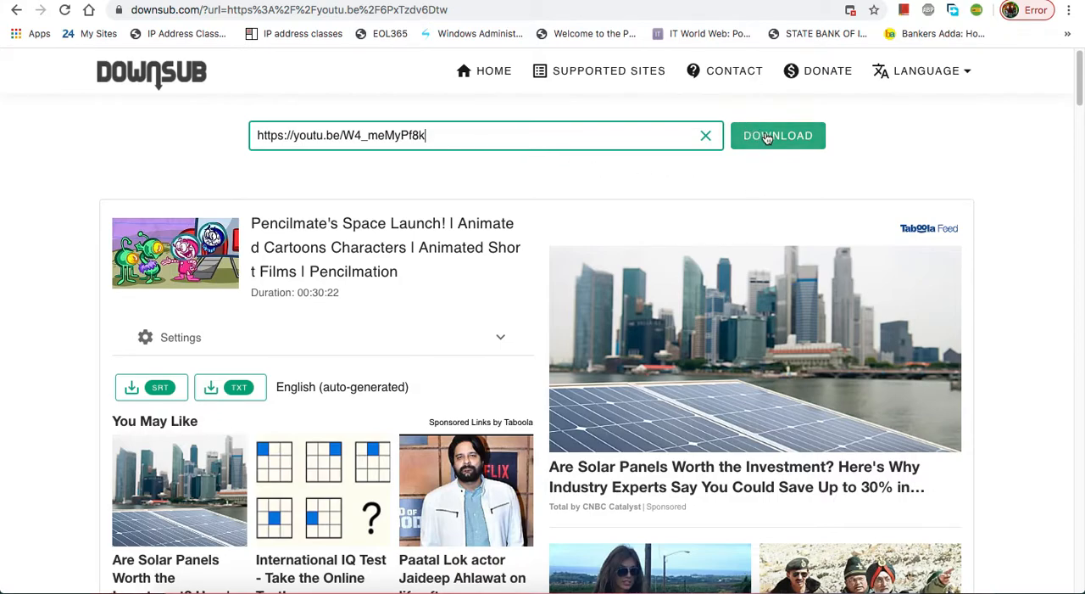
left_click(776, 136)
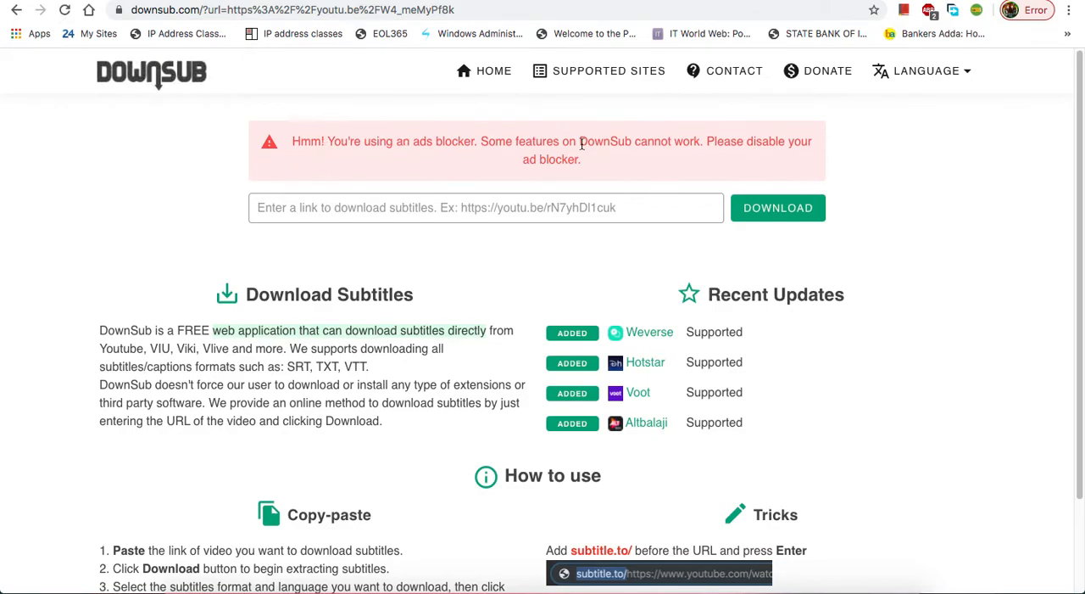
mouse_move(580, 142)
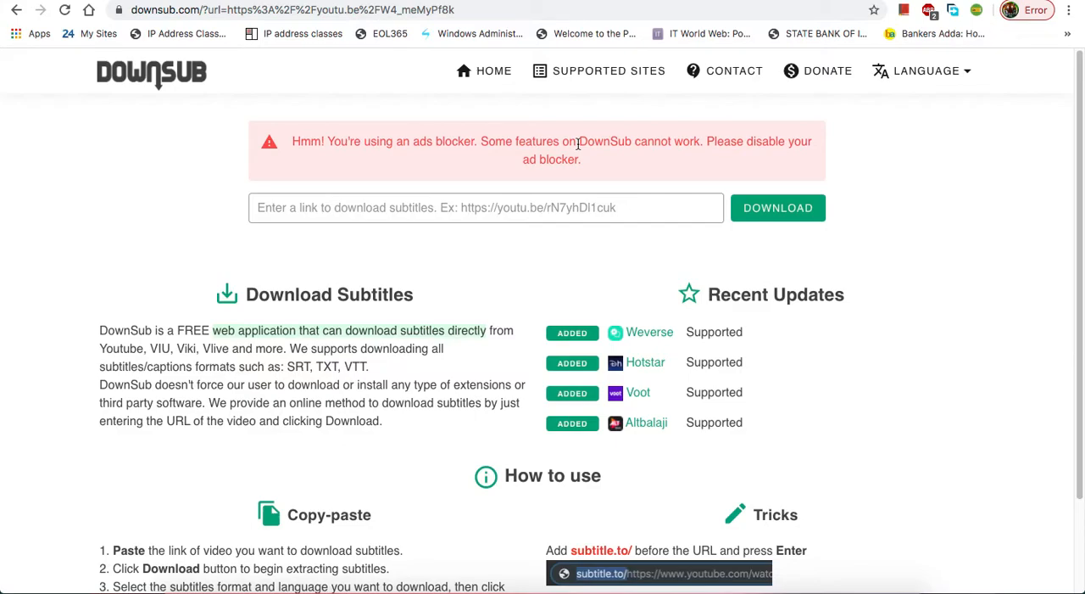
mouse_move(801, 180)
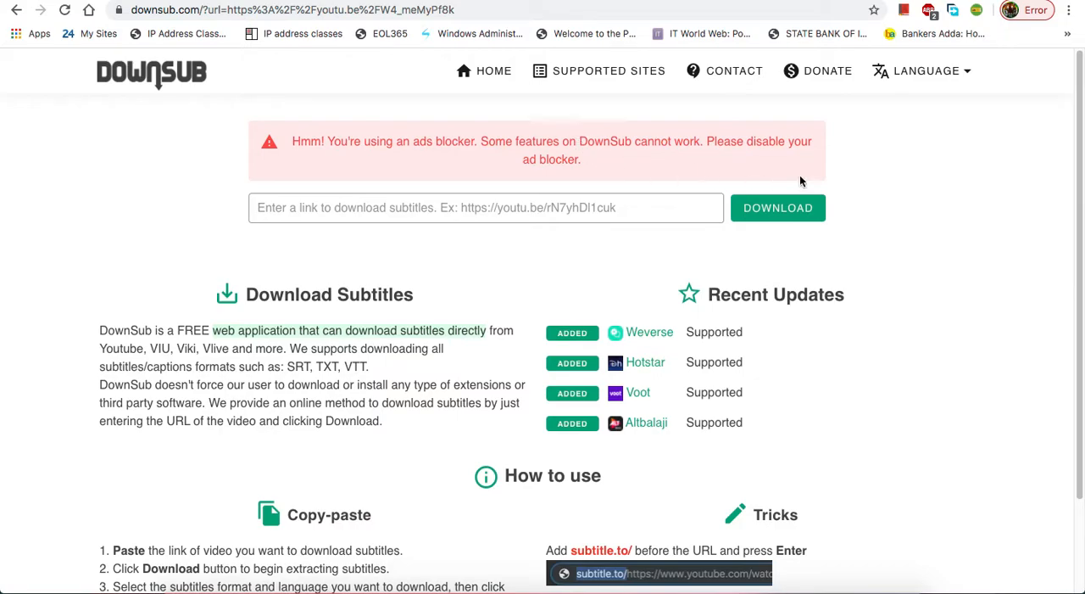
Turn off Adblock Plus for the DownSub page and refresh it
left_click(929, 11)
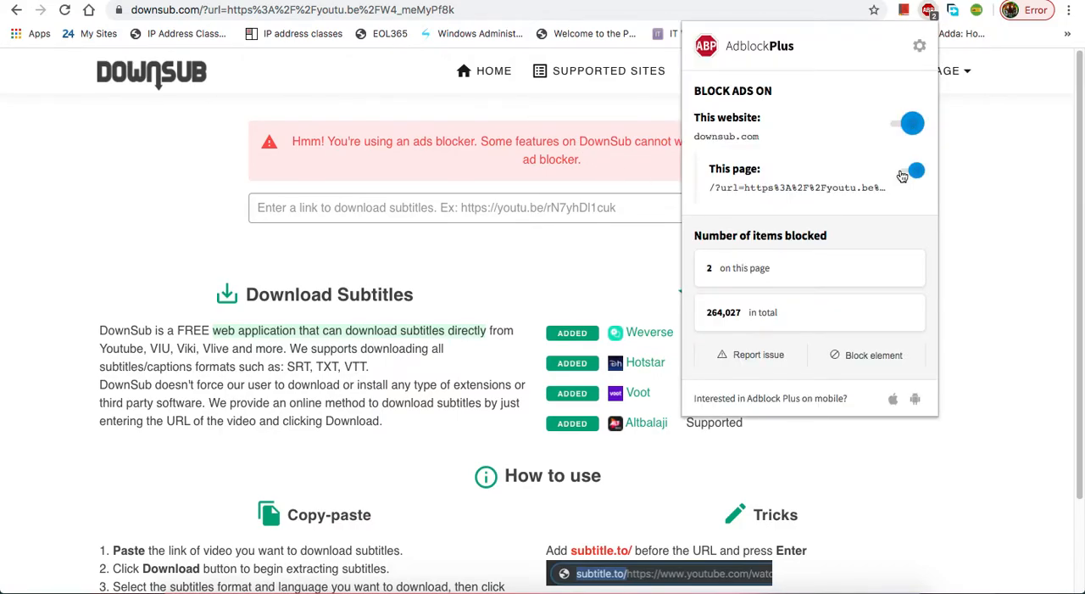
left_click(910, 170)
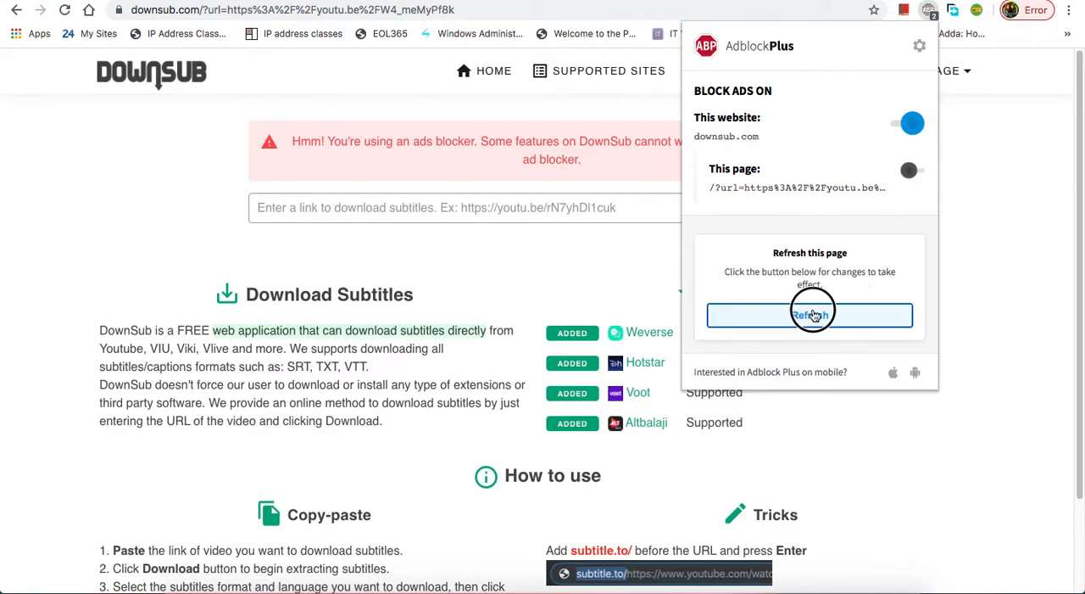
left_click(810, 316)
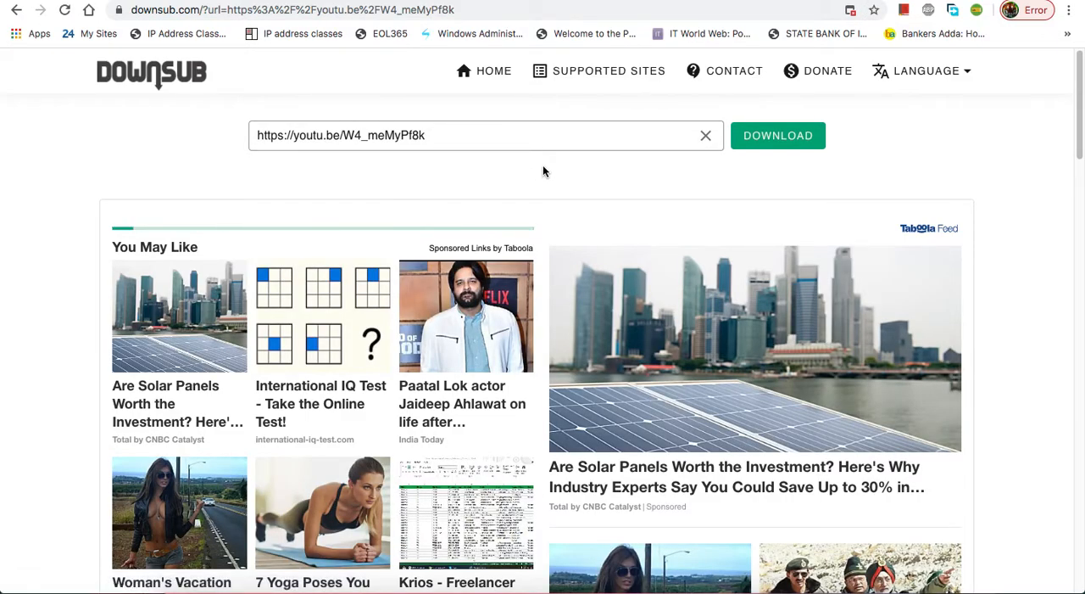
Fetch the mirroring video's subtitles again so the SRT/TXT download list appears
left_click(776, 136)
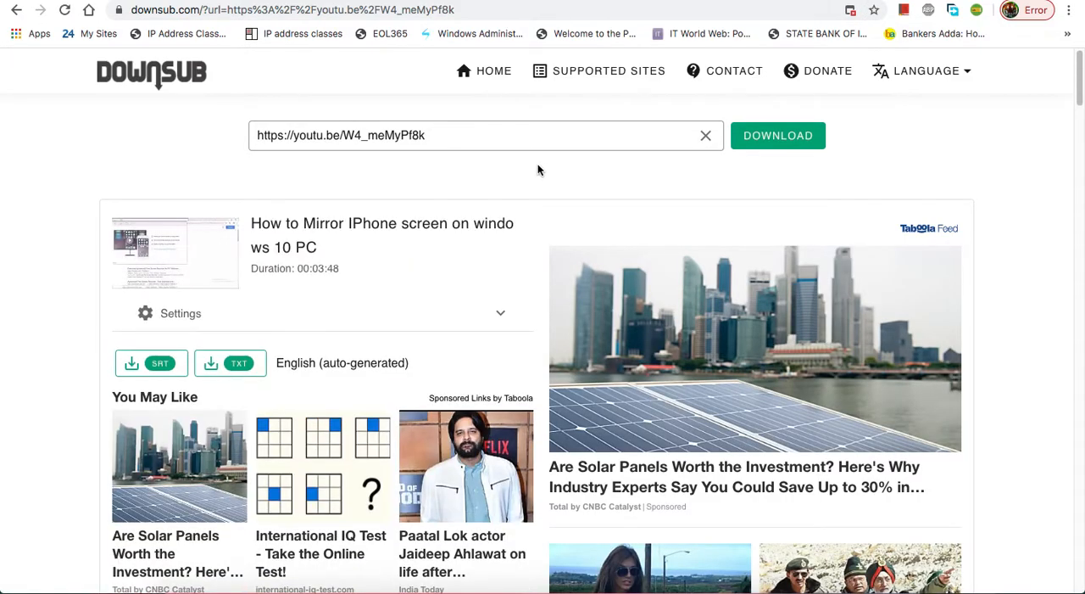
mouse_move(303, 346)
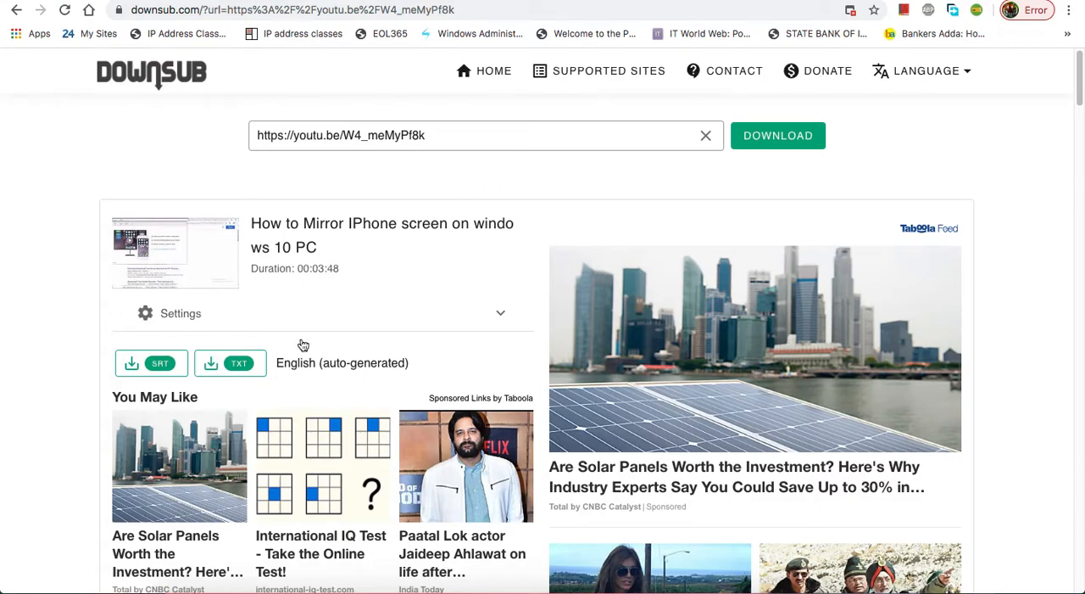
mouse_move(197, 355)
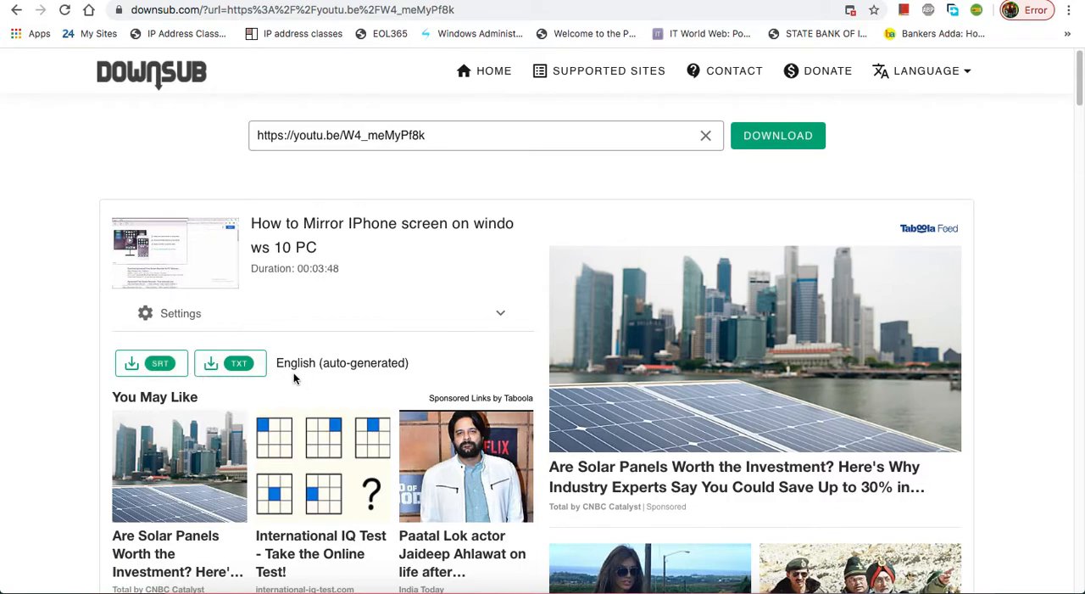
mouse_move(524, 389)
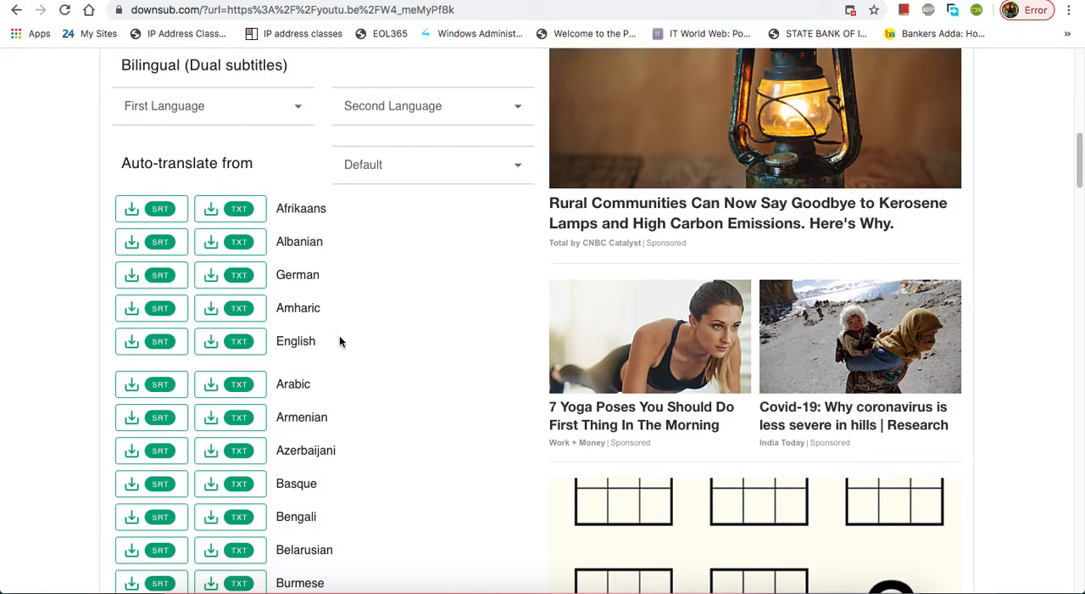
Scroll through the auto-translate language list back to the English (auto-generated) row
scroll("down", 3)
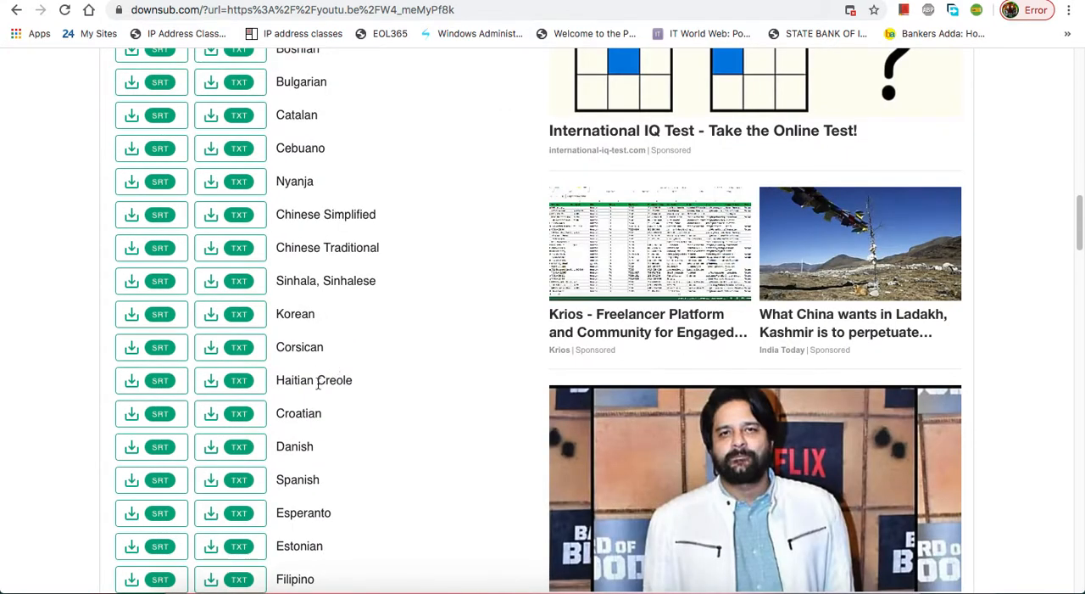
mouse_move(314, 166)
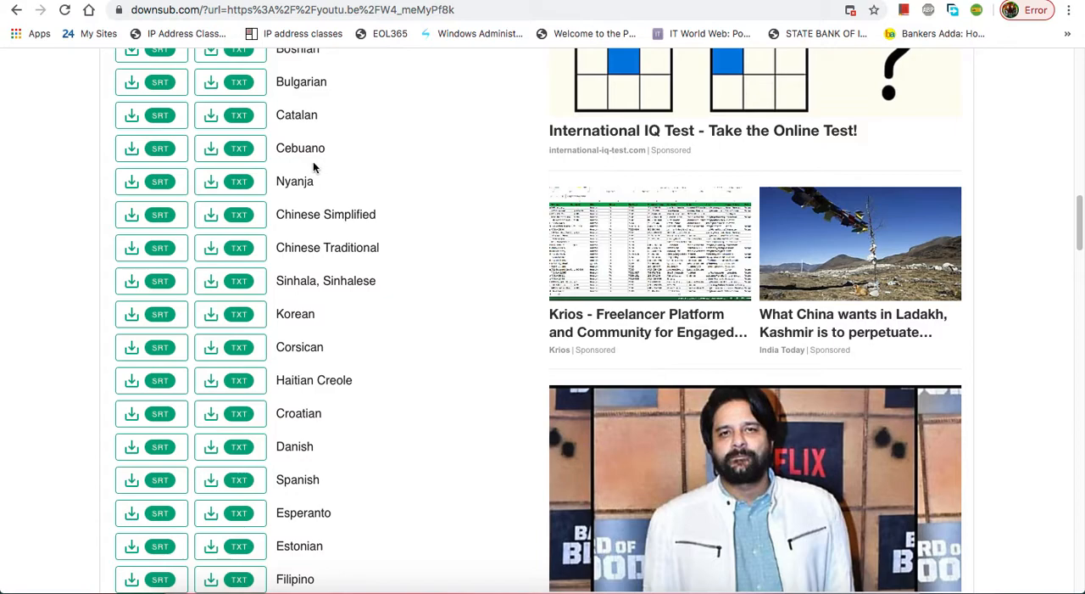
mouse_move(307, 254)
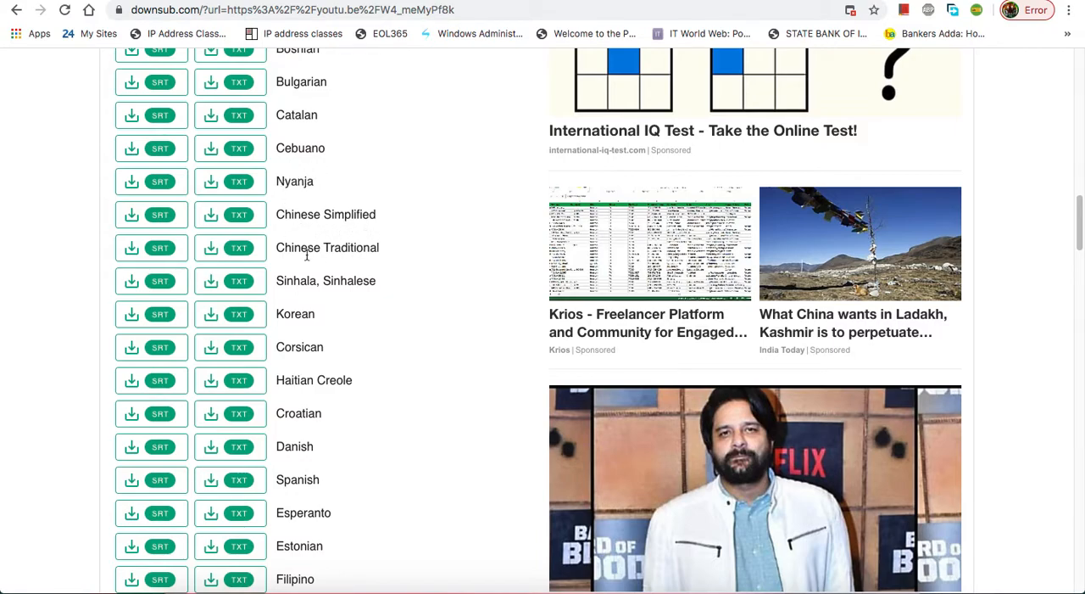
mouse_move(285, 448)
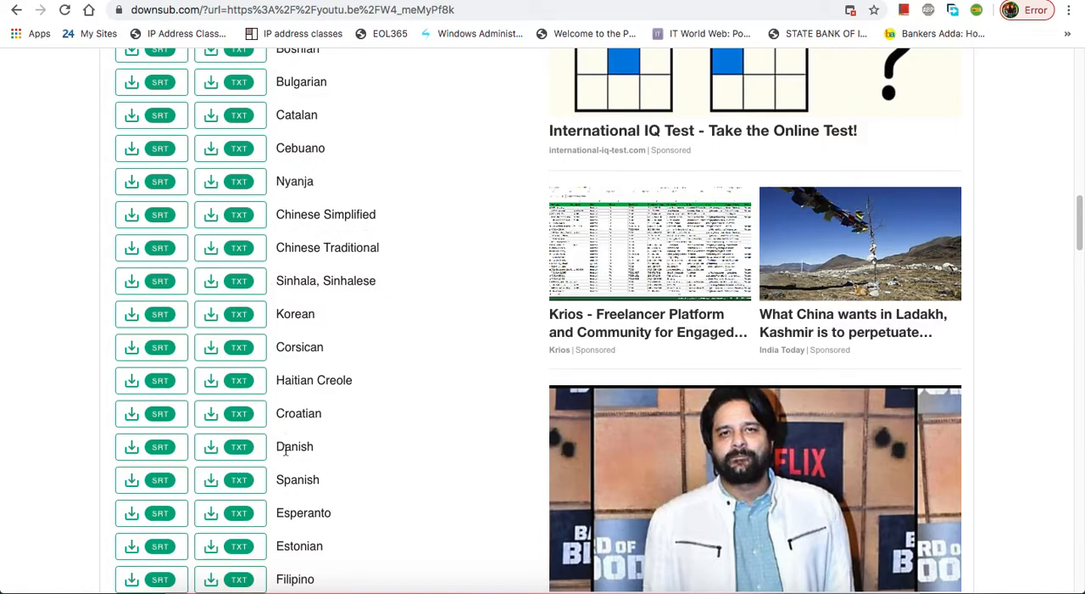
scroll("down", 3)
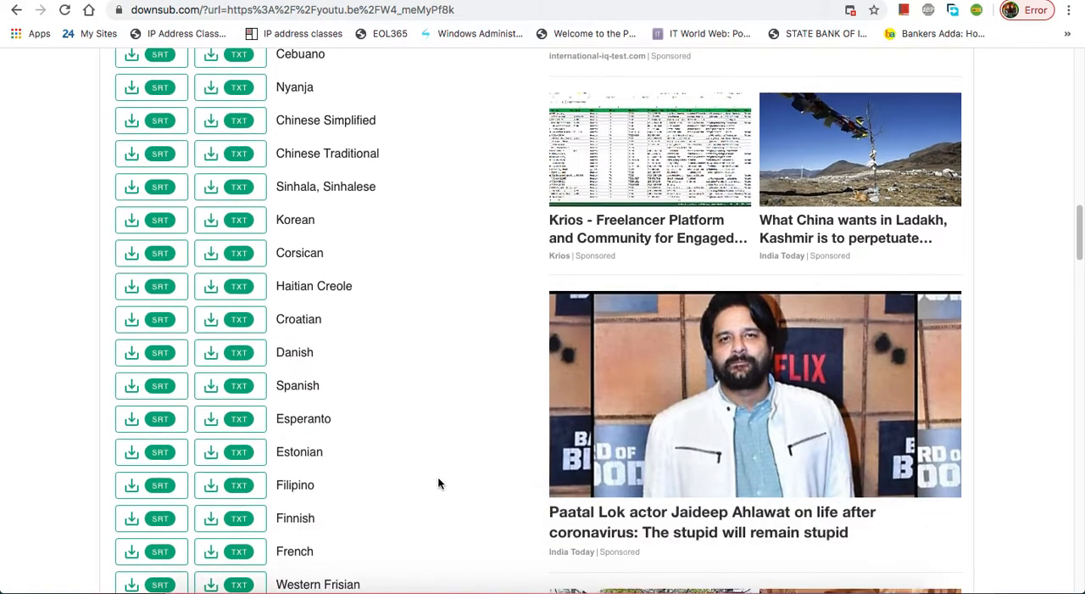
scroll("down", 3)
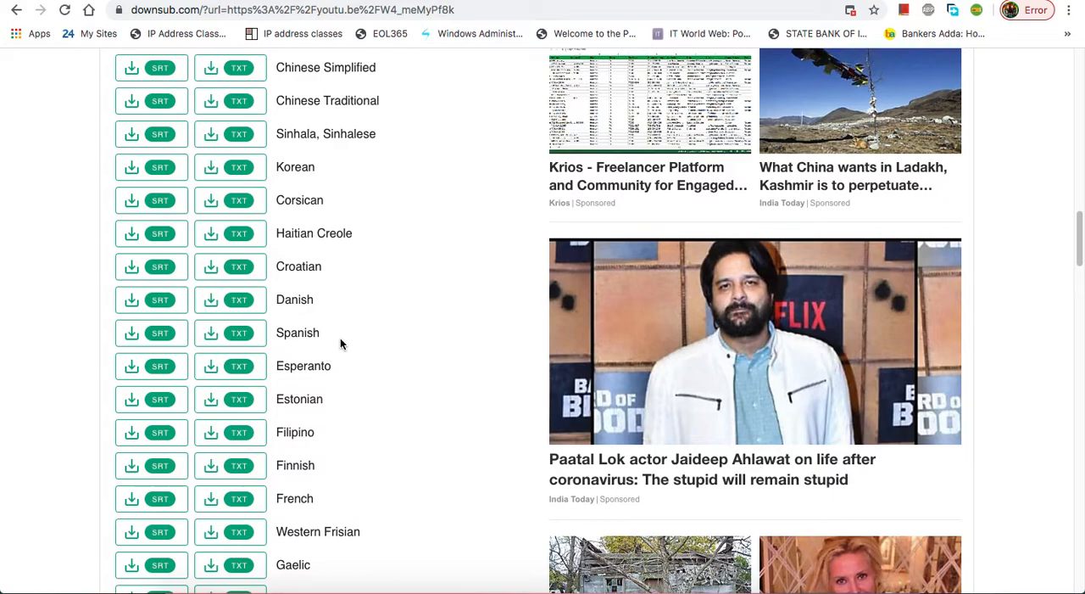
scroll("down", 3)
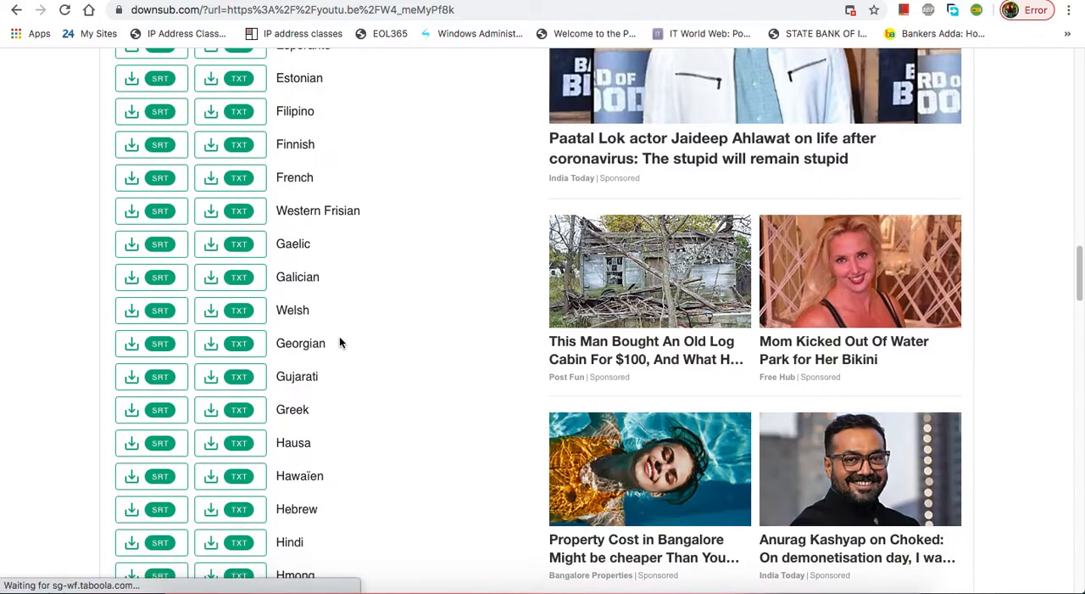
scroll("down", 3)
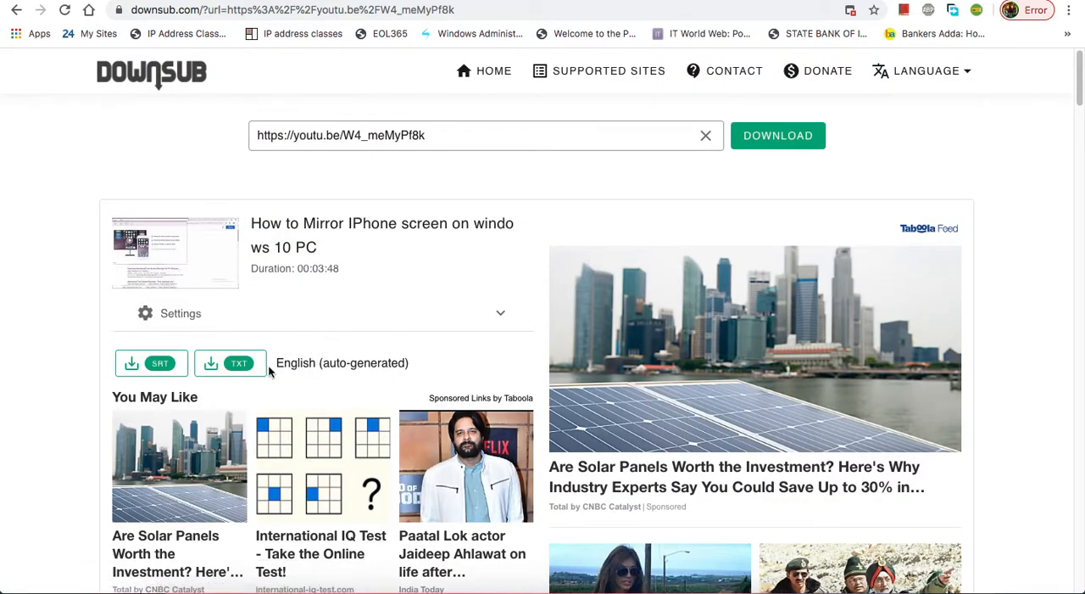
Download the English (auto-generated) transcript as TXT and save it to the Desktop
left_click(229, 362)
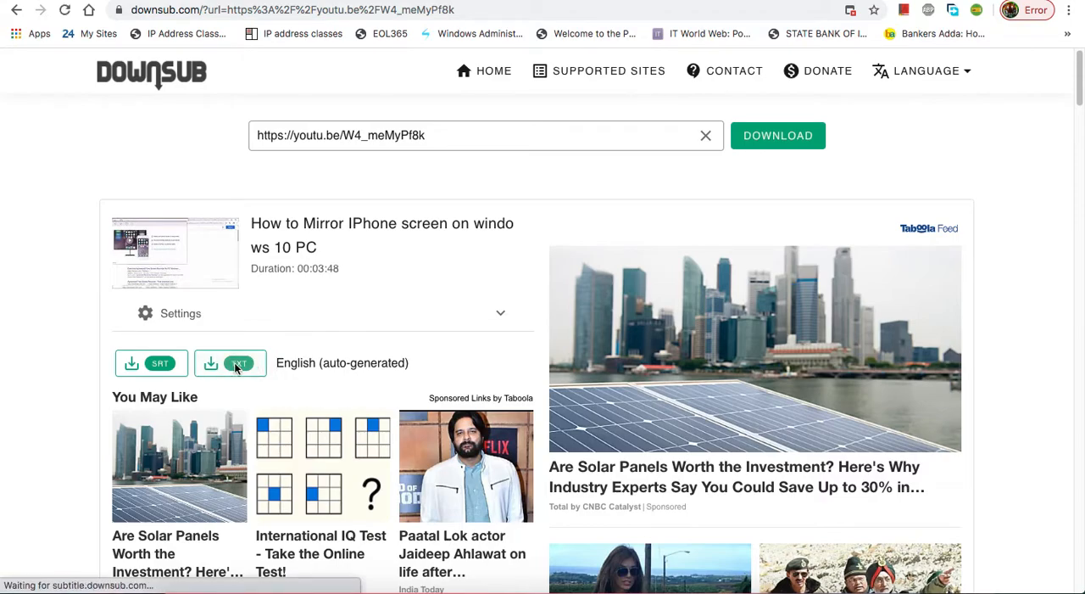
left_click(231, 363)
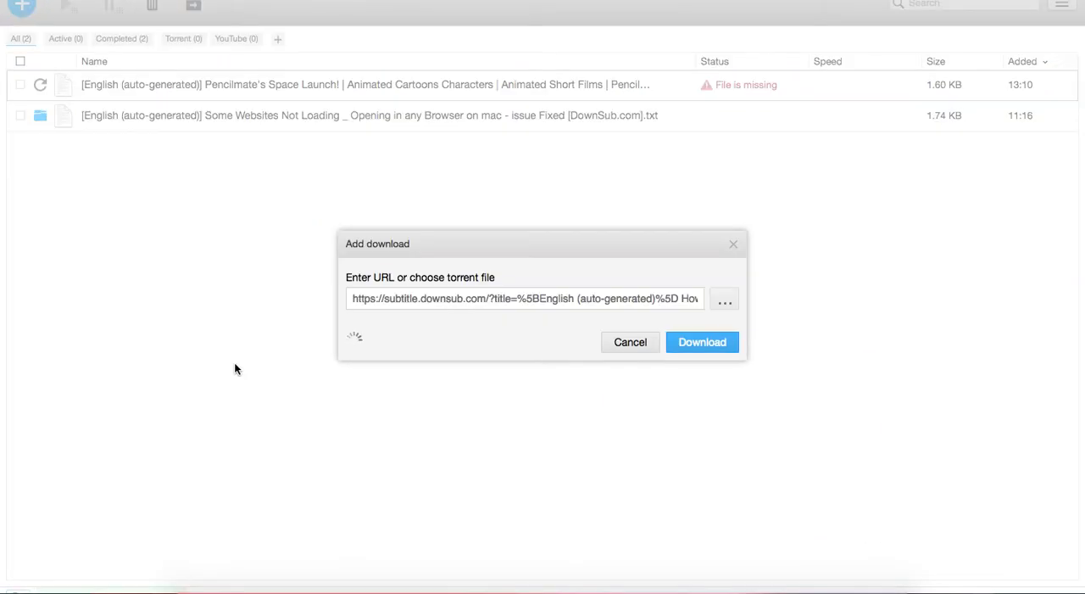
left_click(702, 342)
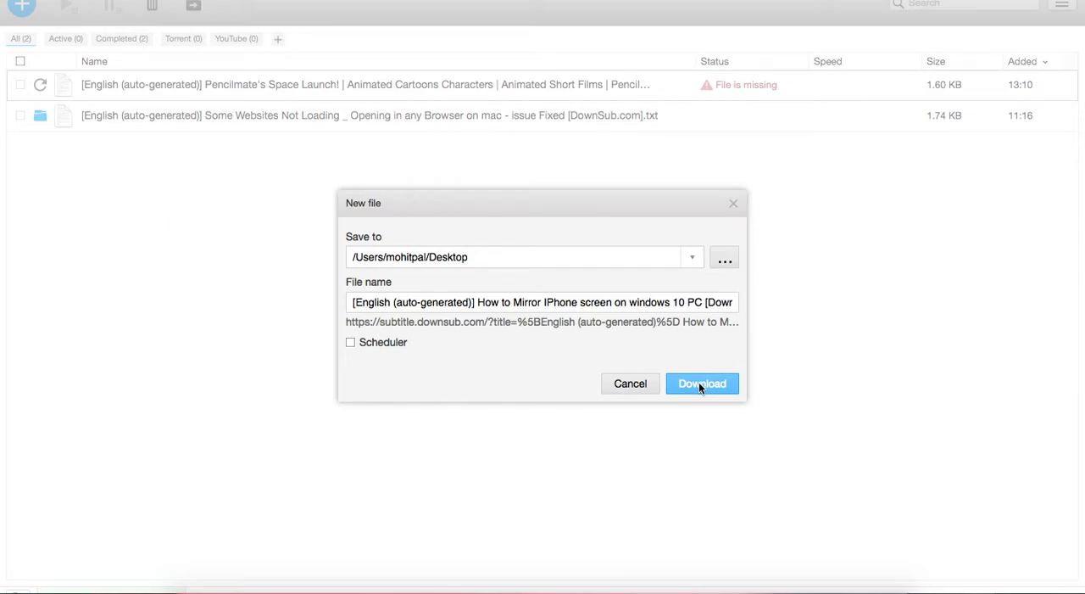
left_click(702, 383)
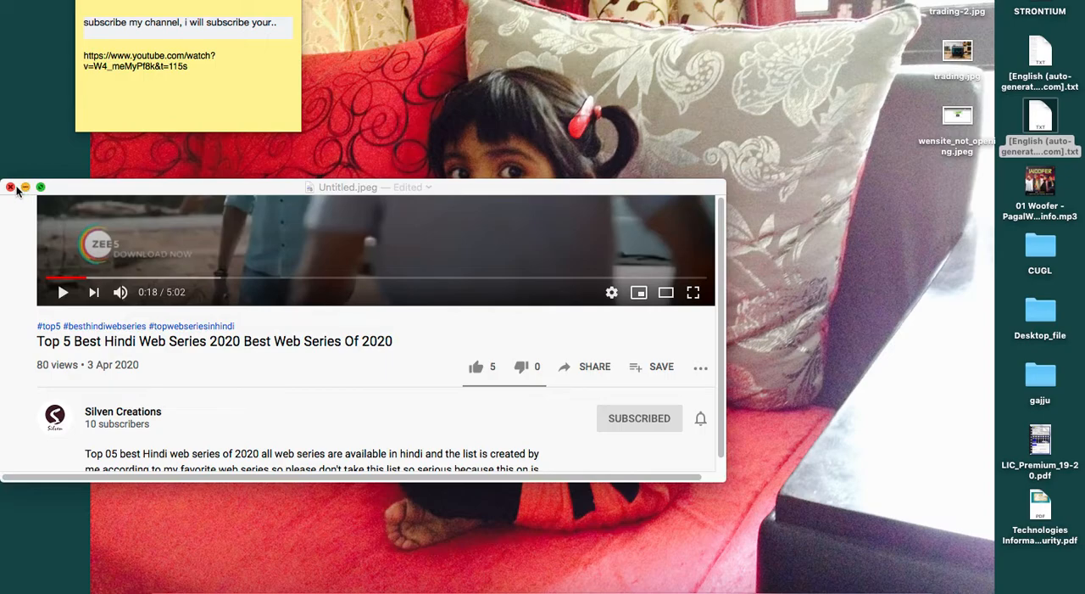
Close the Untitled.jpeg window, discarding the unsaved image
left_click(10, 186)
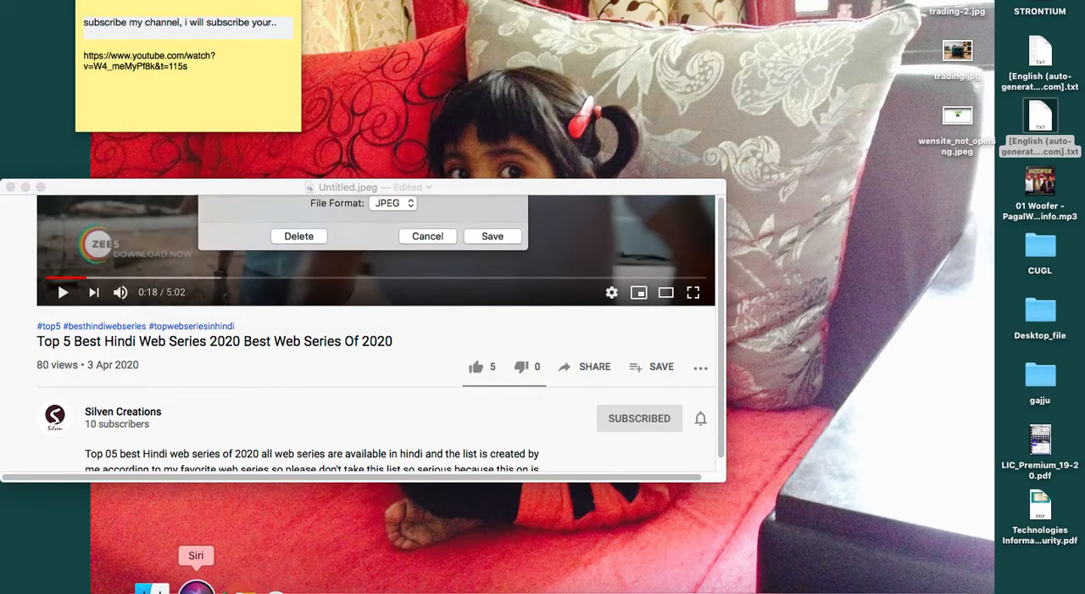
left_click(428, 236)
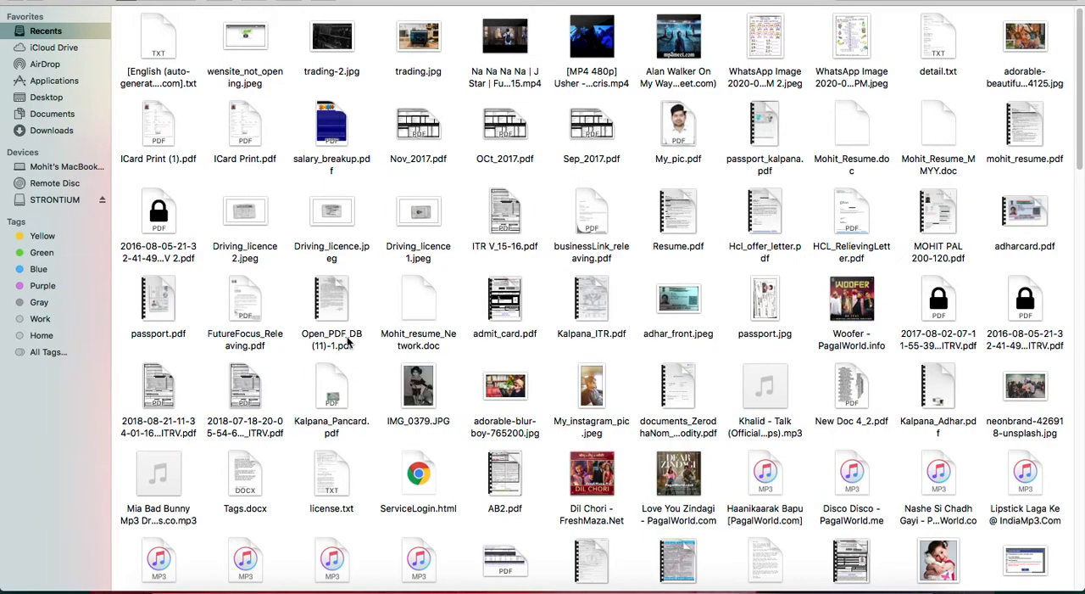
Show the Desktop folder in Finder and preview the downloaded How to Mirror iPhone .txt transcript
left_click(48, 97)
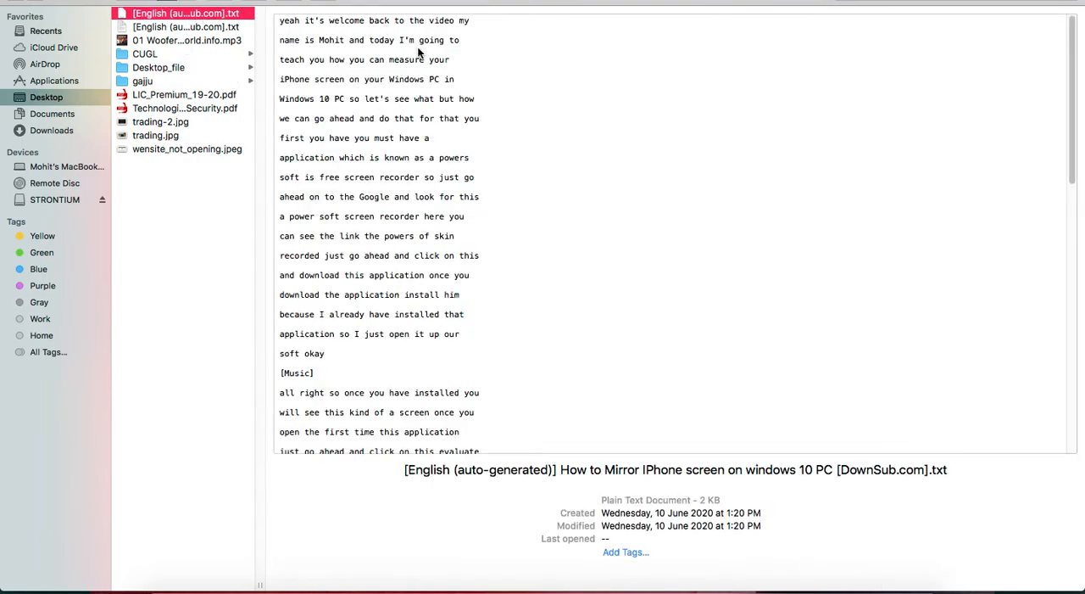
mouse_move(587, 343)
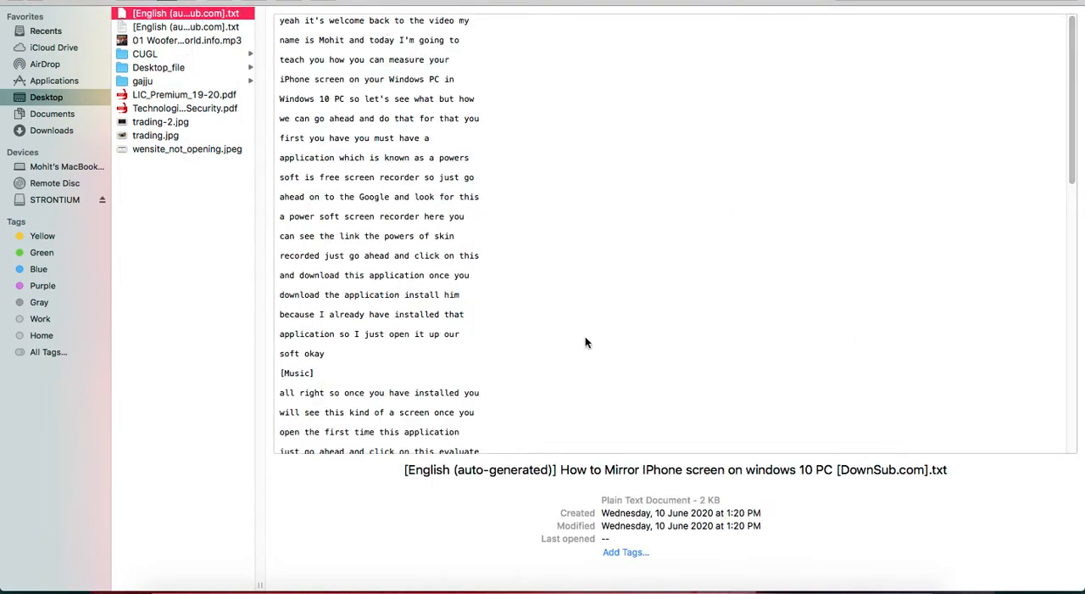
mouse_move(980, 227)
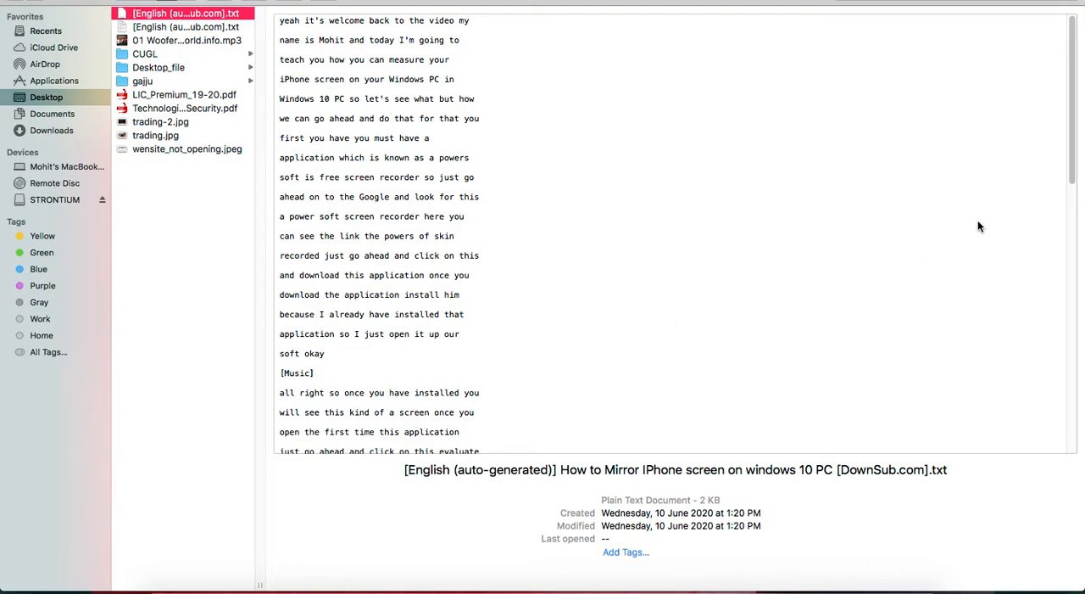
scroll("down", 3)
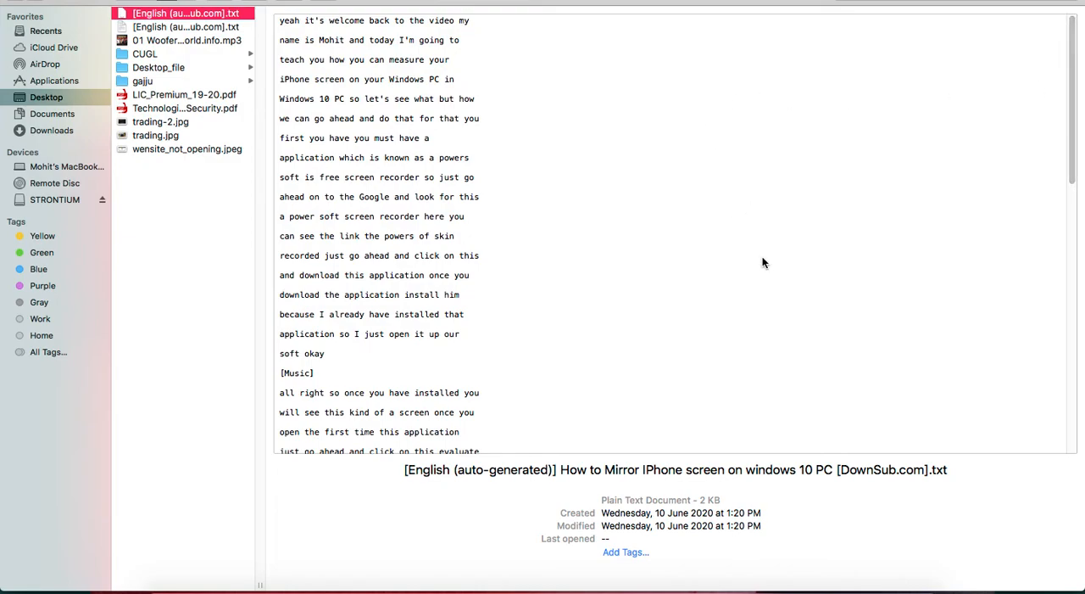
mouse_move(706, 261)
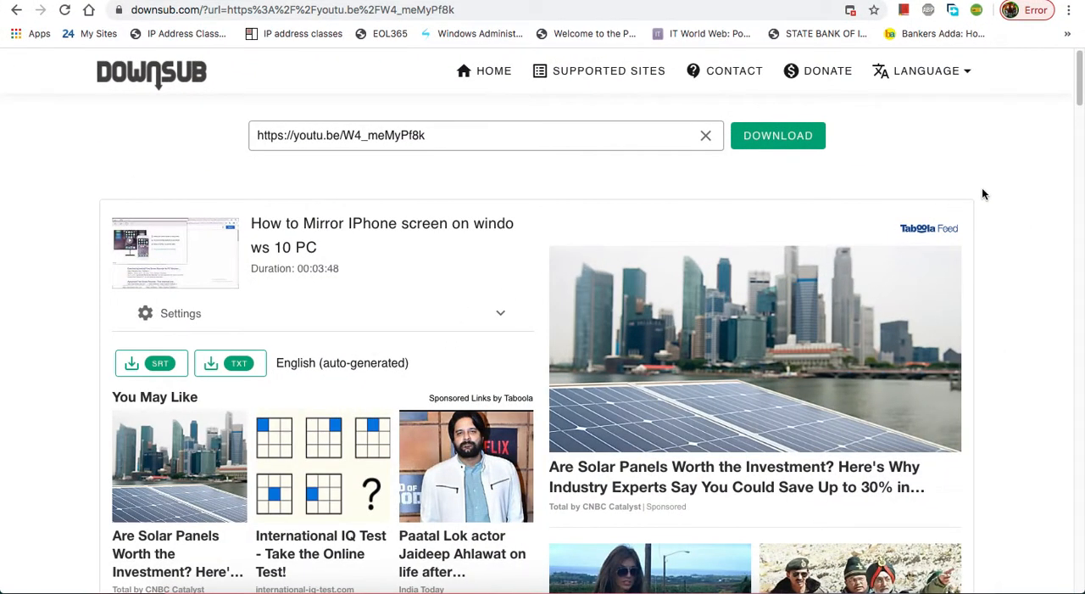
mouse_move(1021, 174)
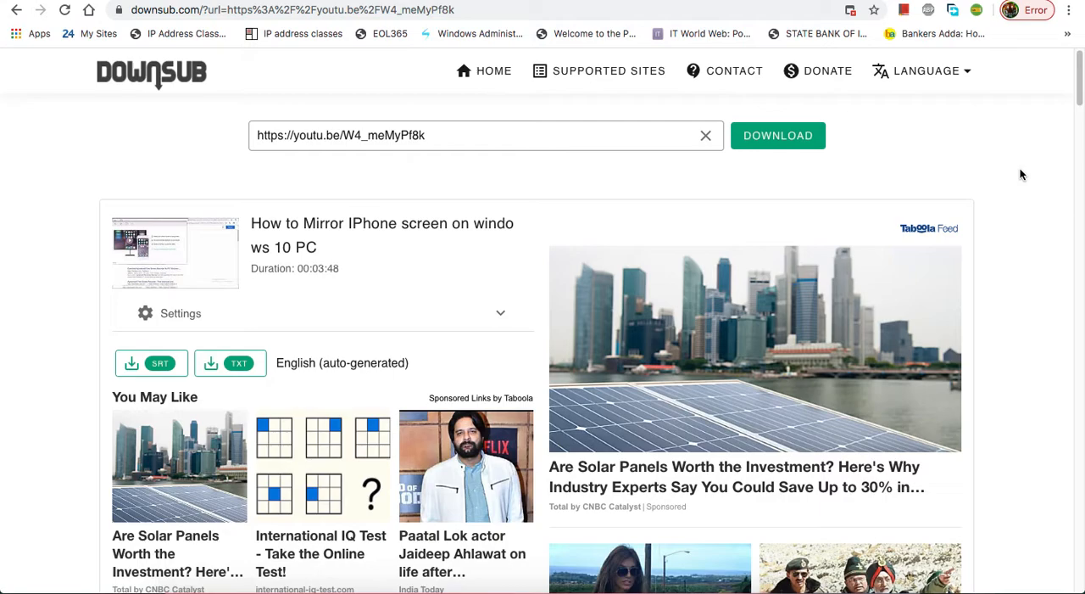